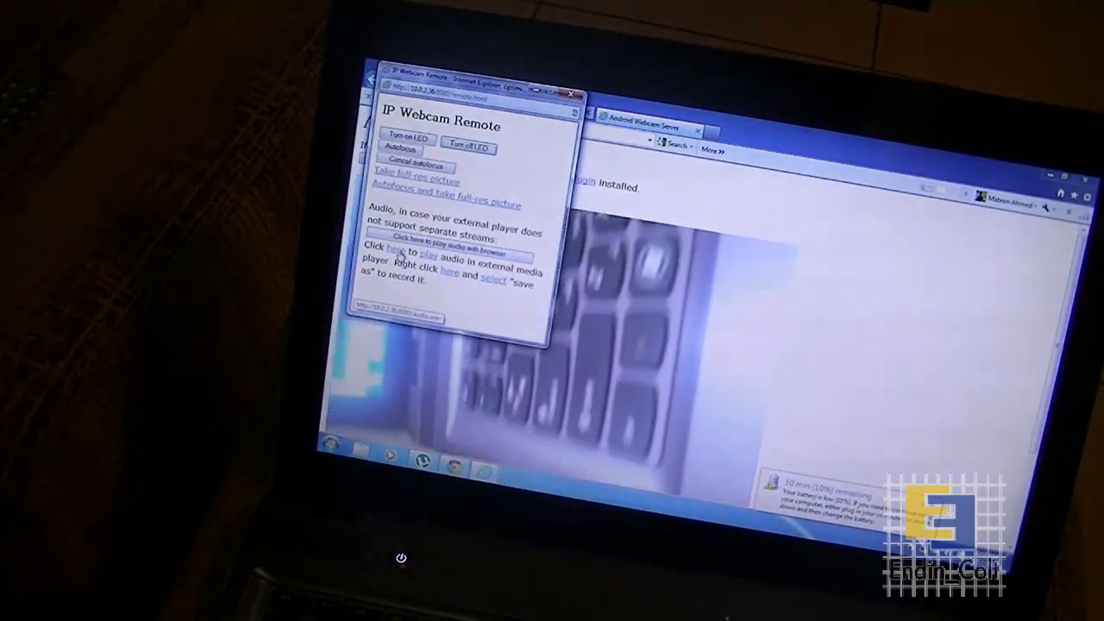
Close the IP Webcam Remote popup, leaving the webcam server page streaming the phone camera.
click(573, 93)
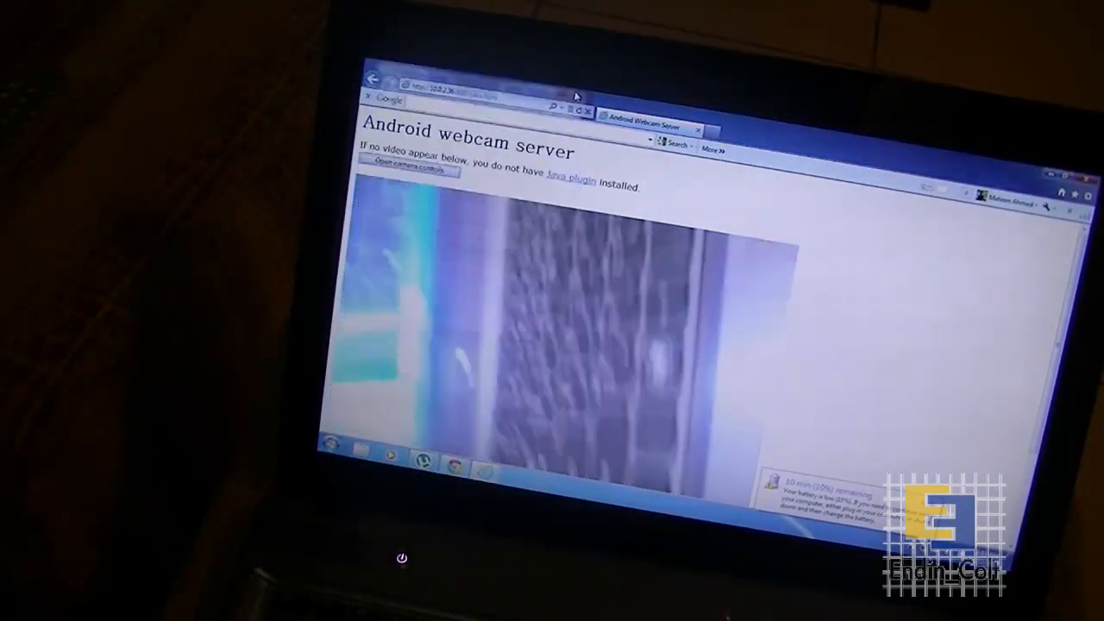